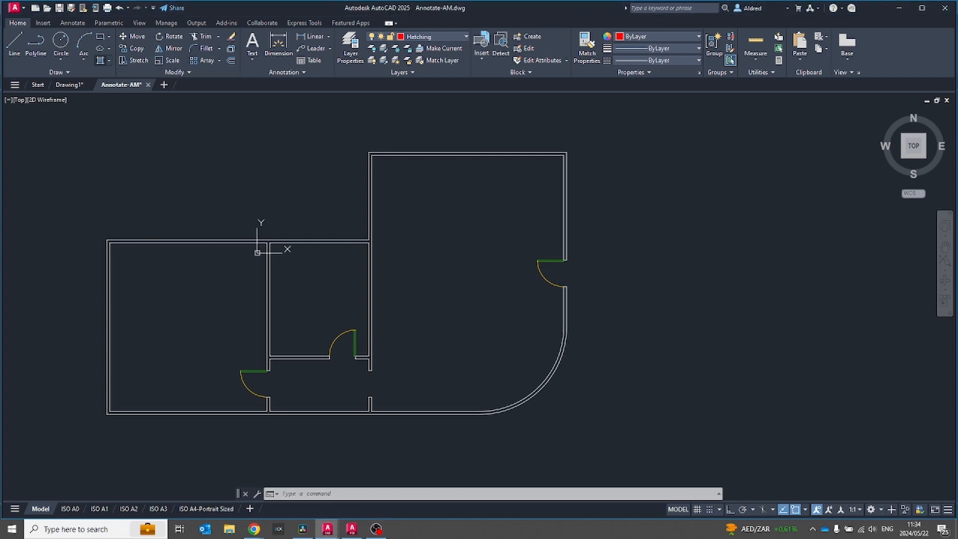
mouse_move(214, 118)
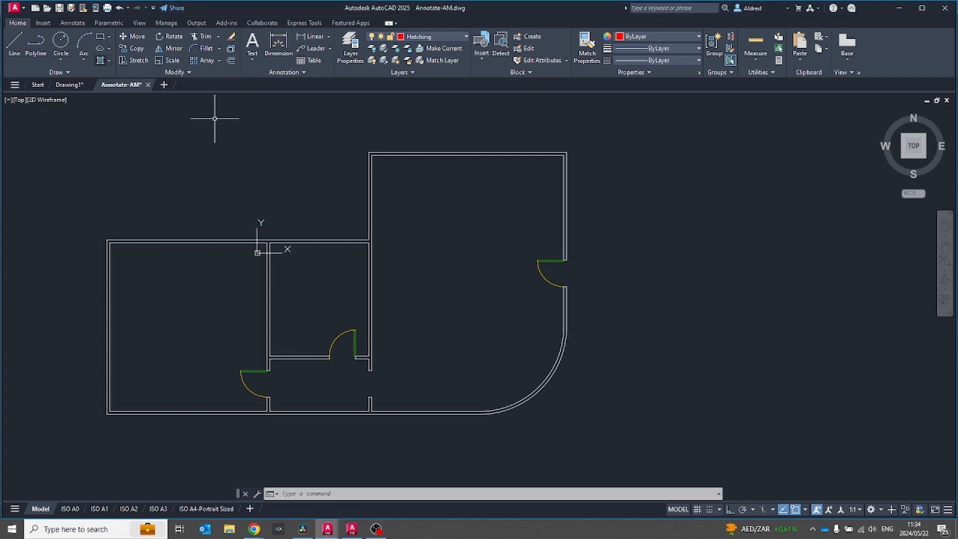
Draw a circle above the floor plan and start a SOLID red hatch inside it.
click(418, 37)
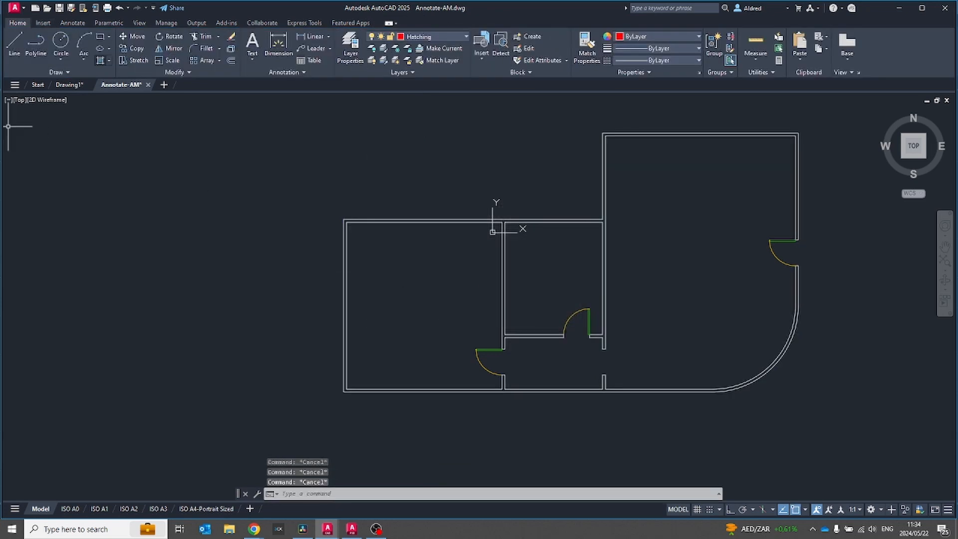
click(419, 37)
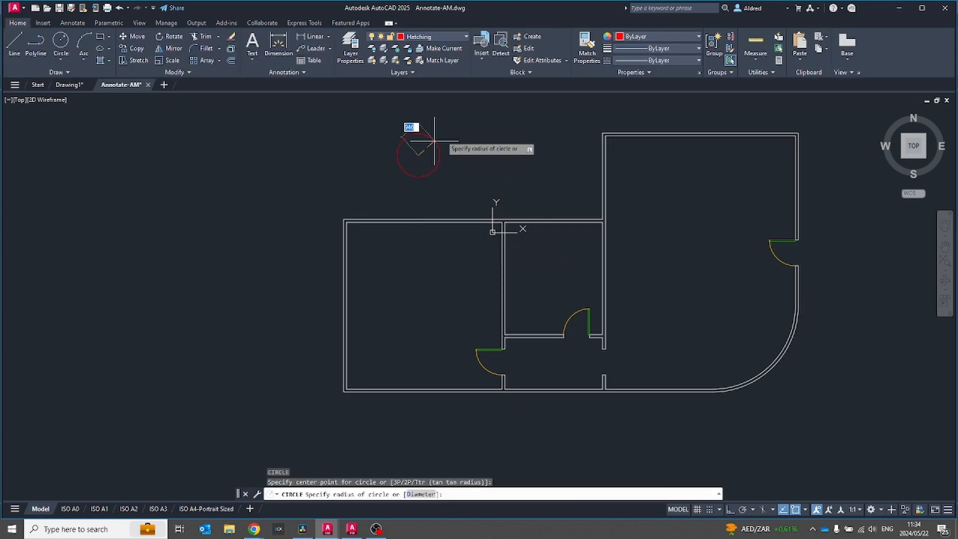
key(Escape)
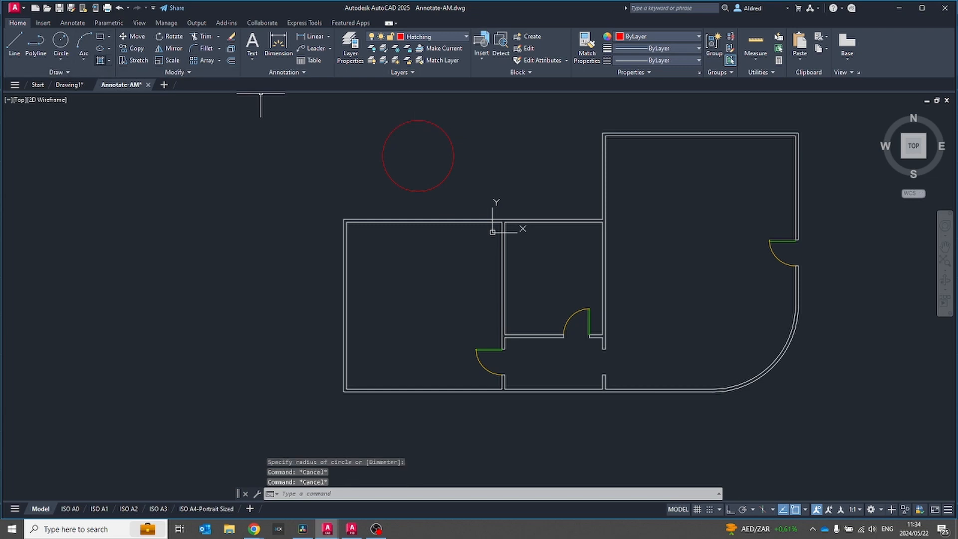
click(418, 37)
text(L)
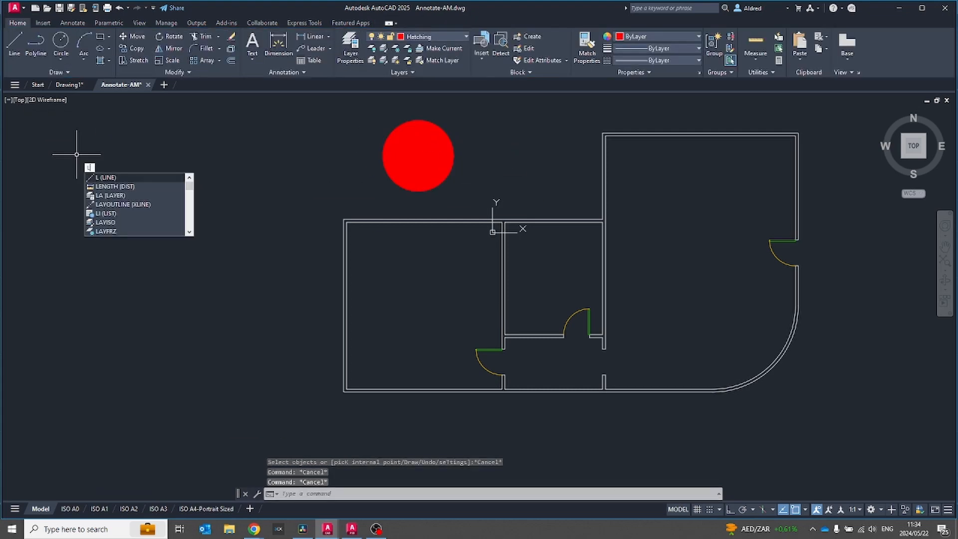
Start a polyline (PL) and place its first point to the left of the floor plan.
key(Escape)
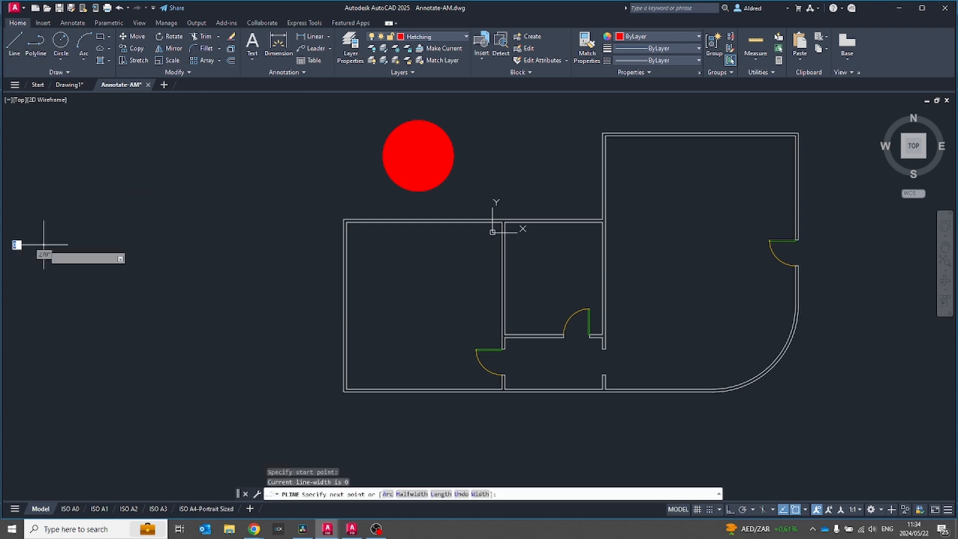
click(191, 421)
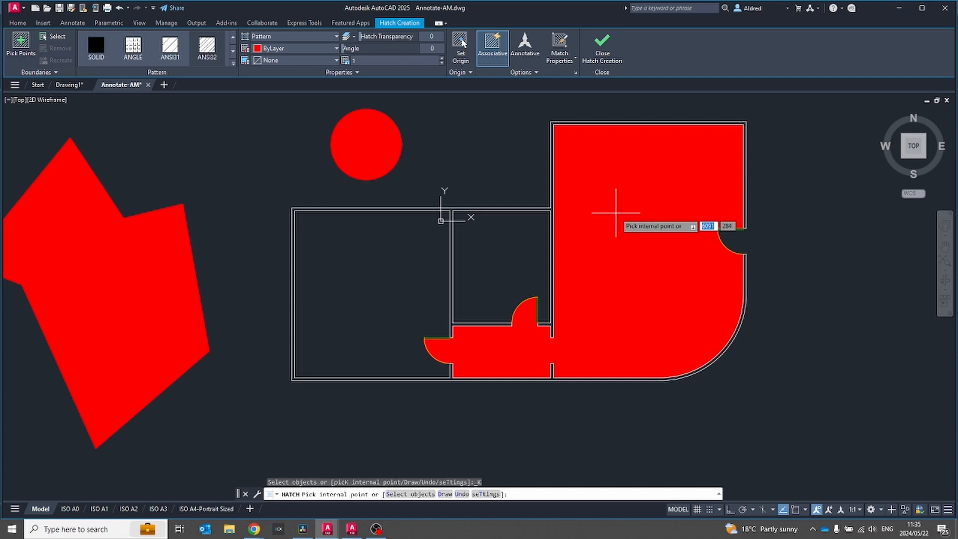
mouse_move(520, 320)
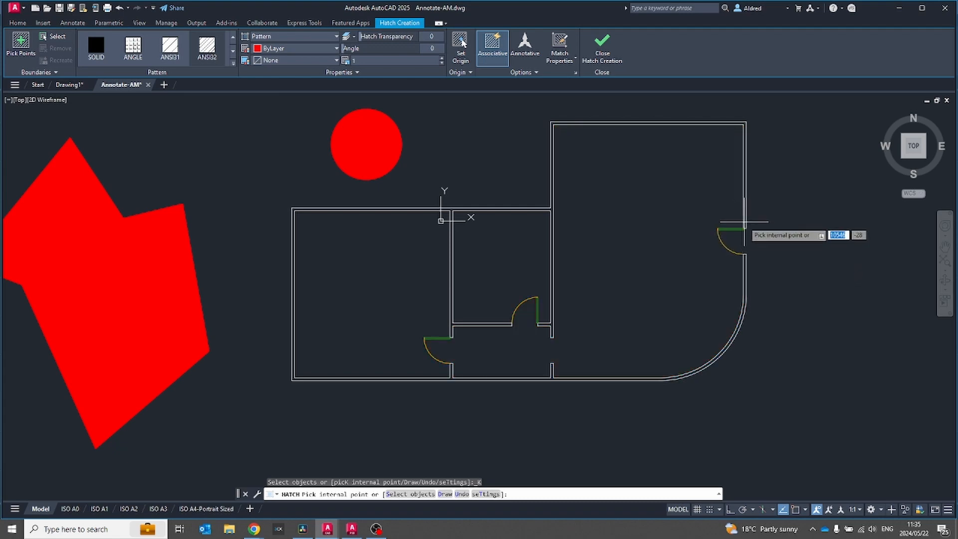
mouse_move(747, 299)
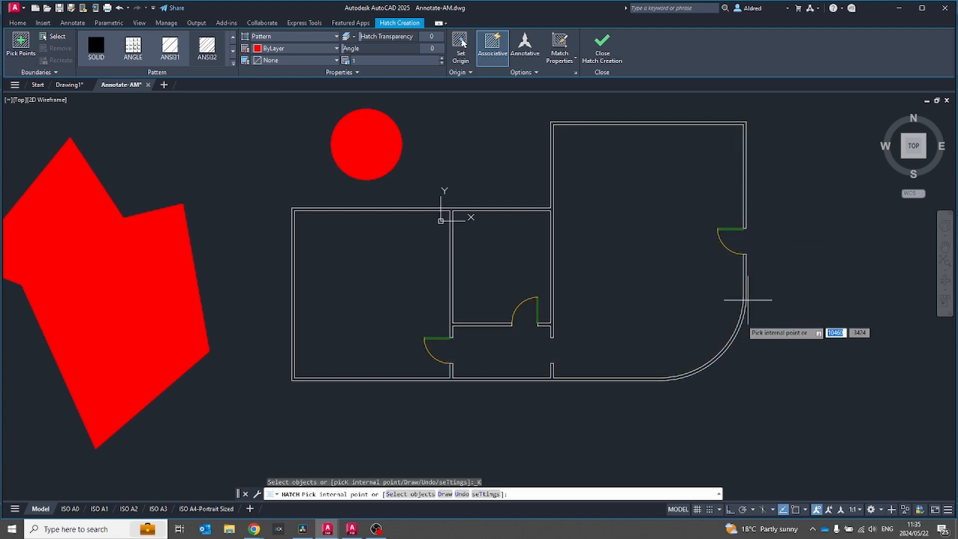
mouse_move(724, 315)
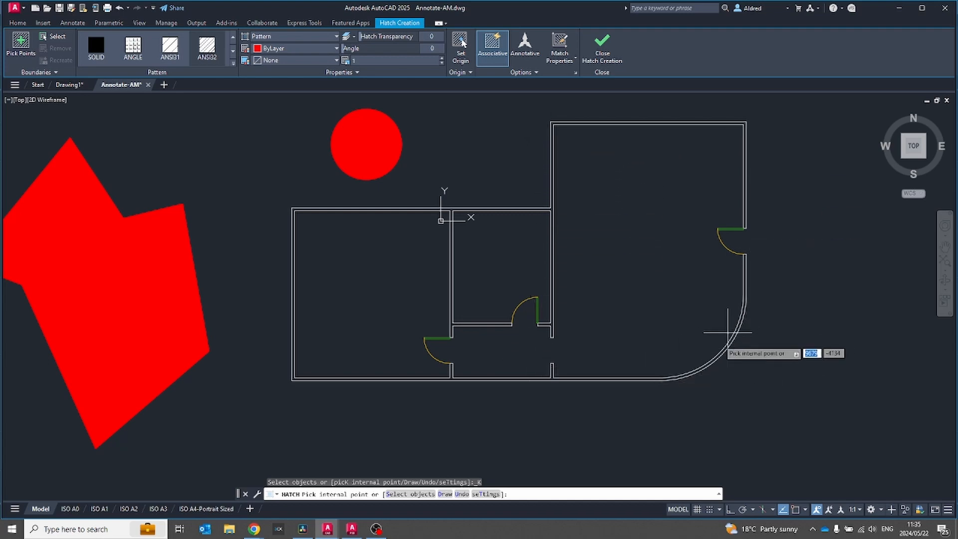
Draw a hand-traced hatch boundary around the right room, following its curved wall.
click(722, 331)
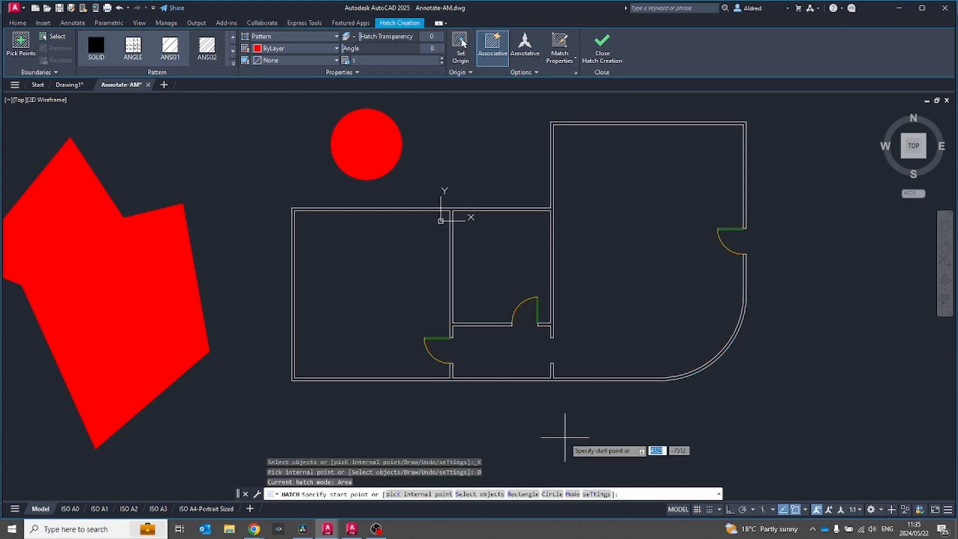
mouse_move(561, 270)
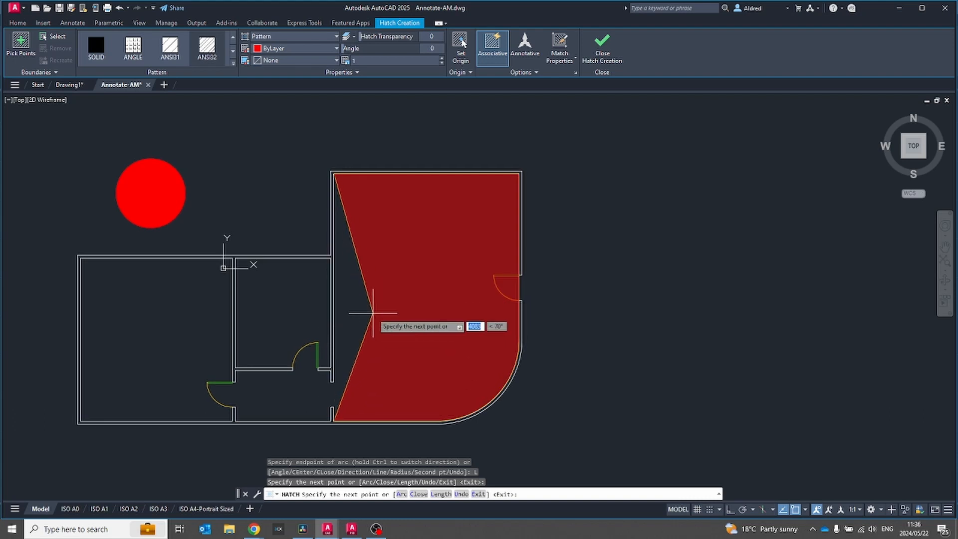
right_click(379, 314)
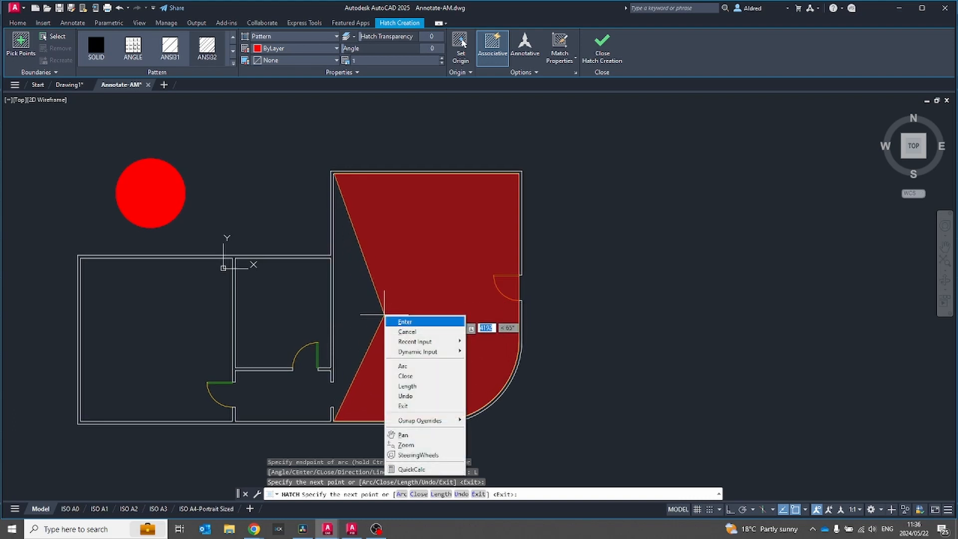
Close the boundary to fill the right room red and set the hatch scale to 150.
click(404, 321)
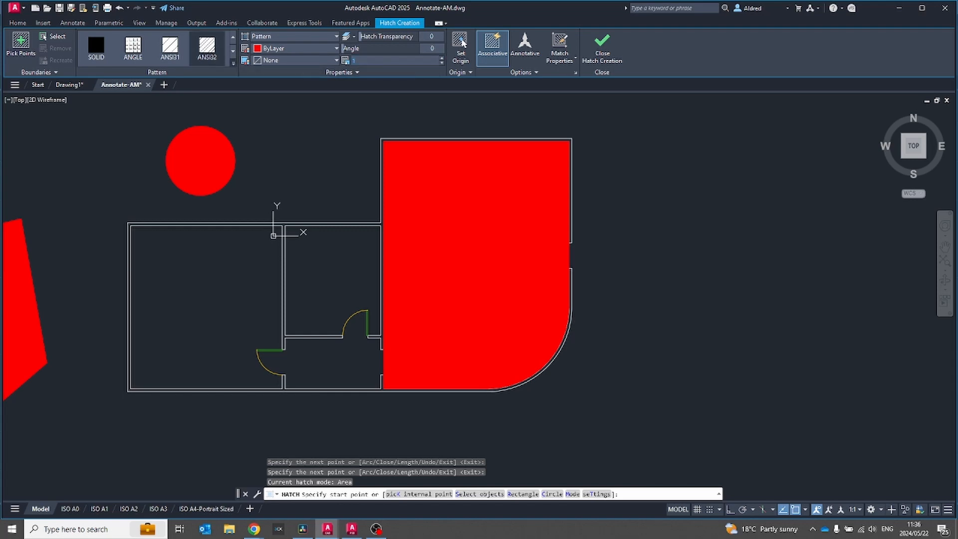
text(150)
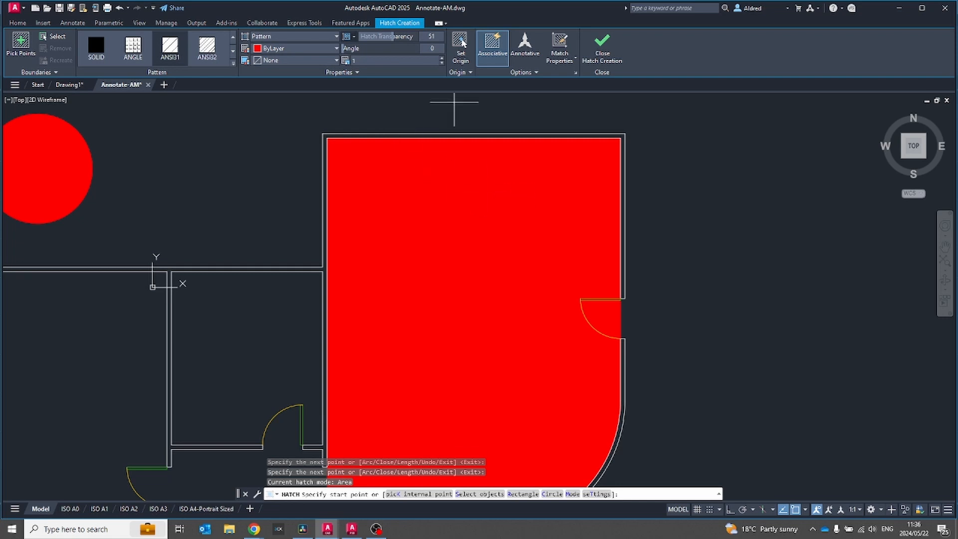
mouse_move(543, 113)
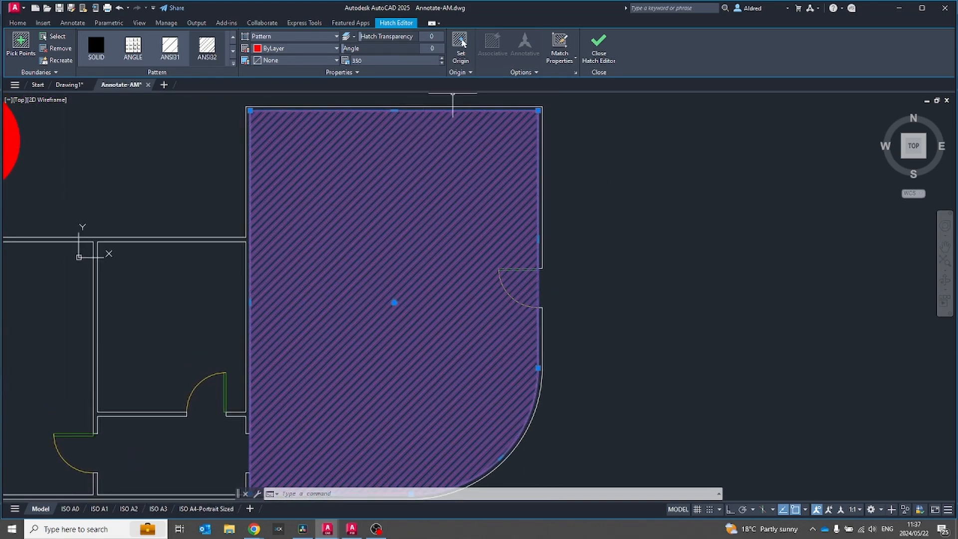
Switch the right room's fill to a diagonal hatch pattern and close the Hatch Editor.
click(523, 72)
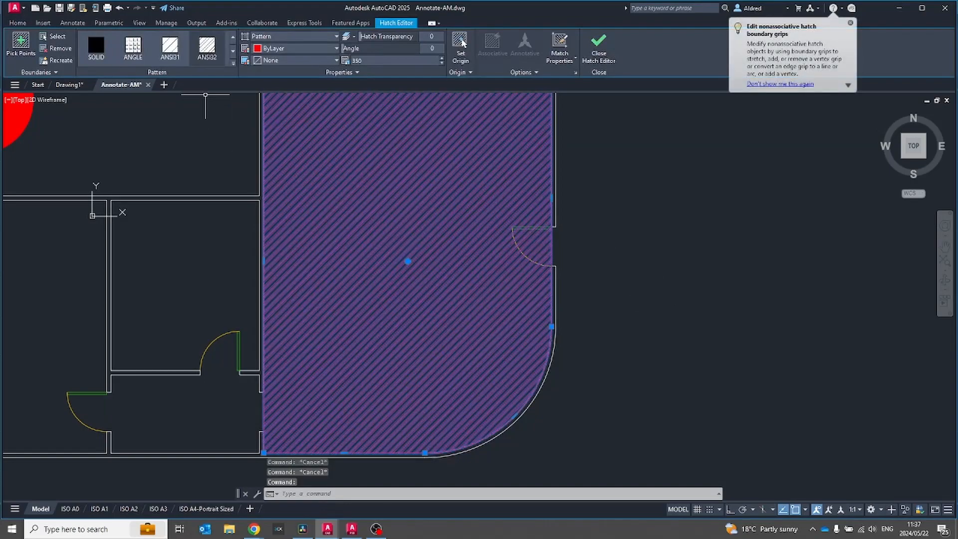
mouse_move(652, 390)
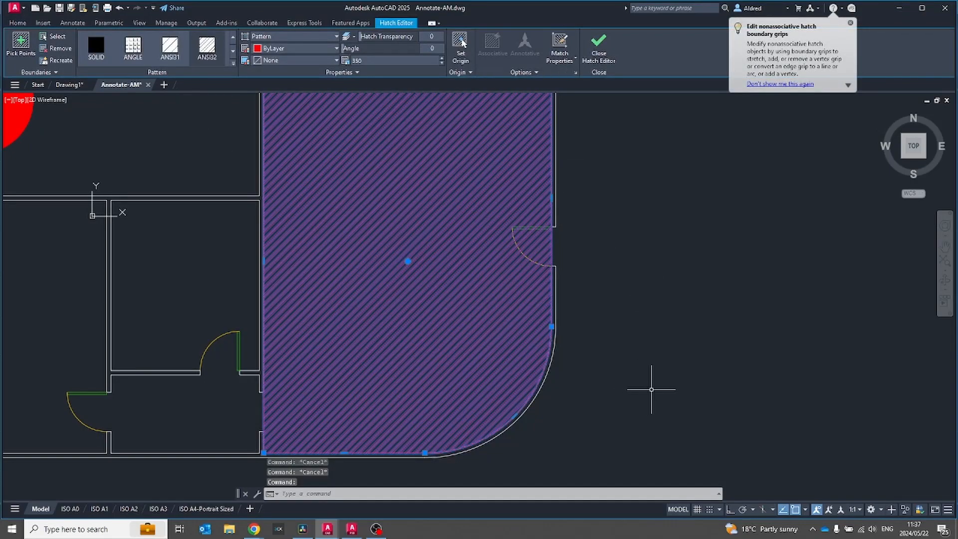
click(598, 48)
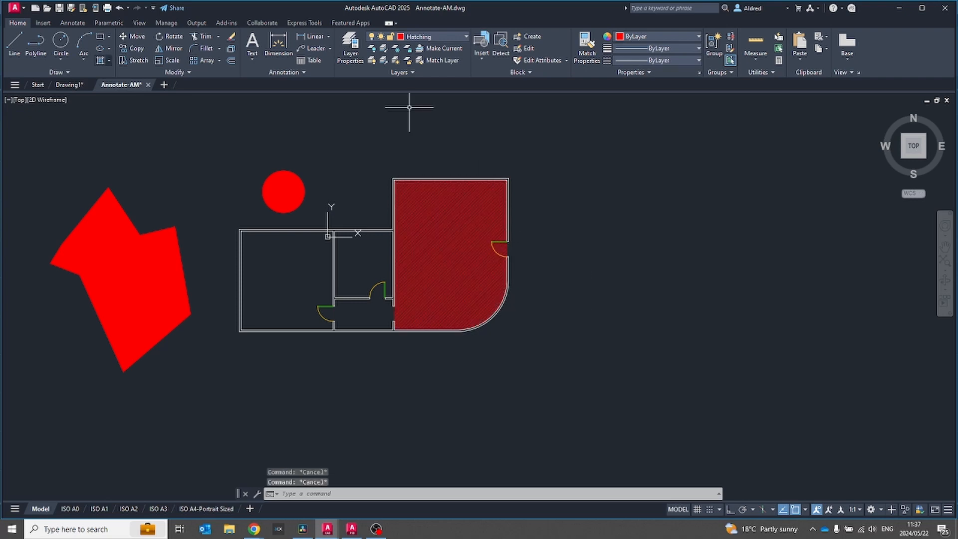
click(101, 60)
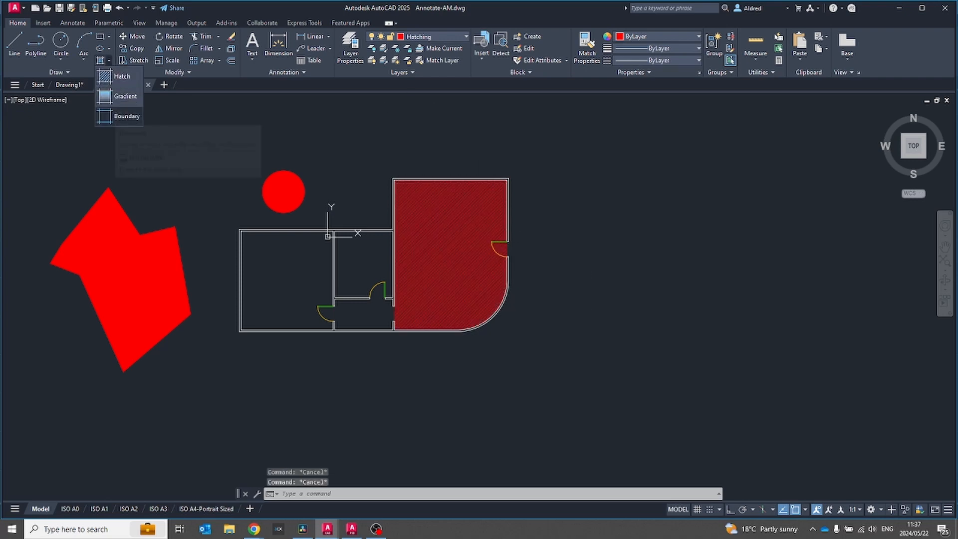
mouse_move(126, 115)
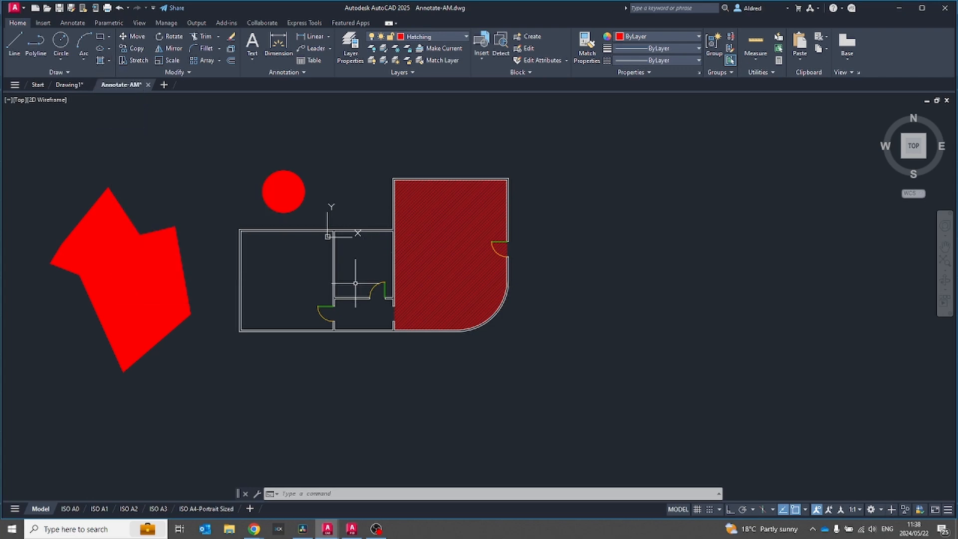
mouse_move(385, 306)
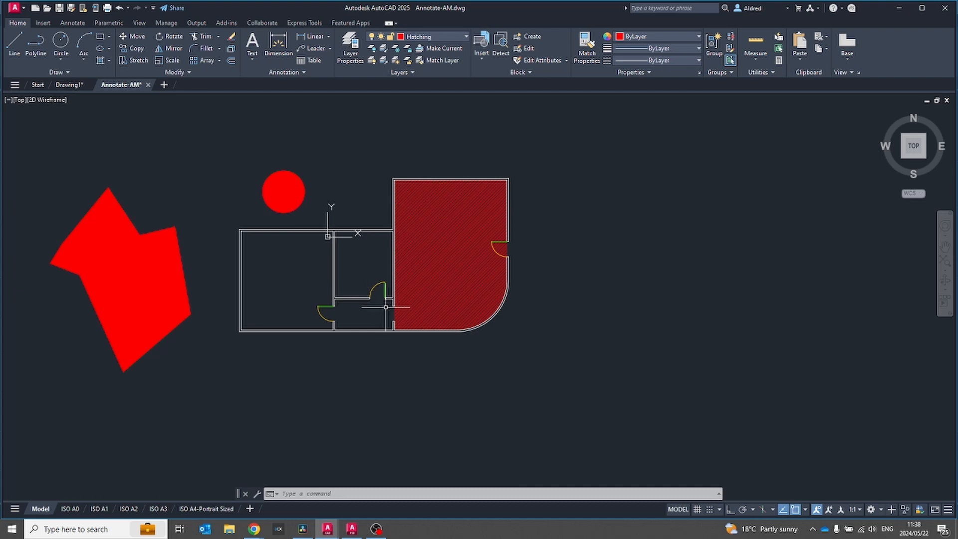
mouse_move(432, 395)
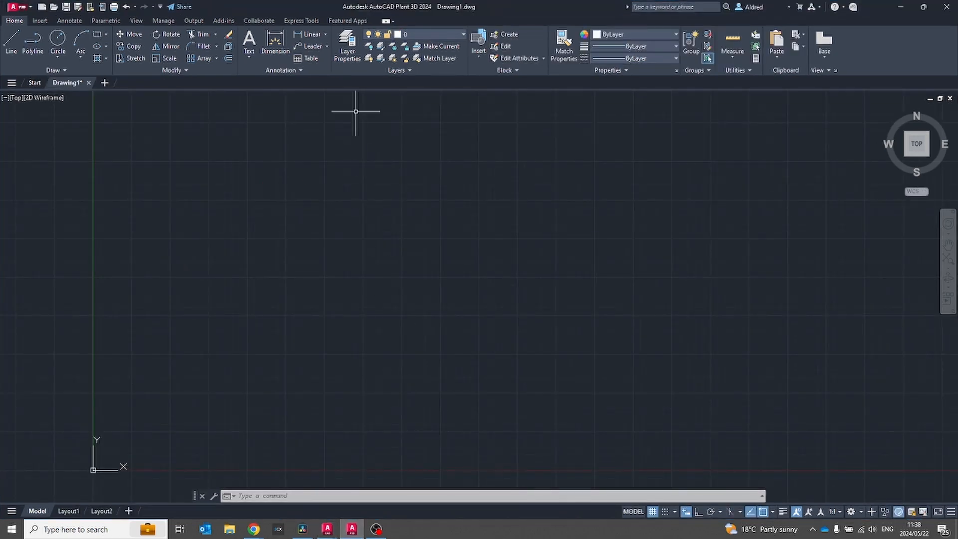
mouse_move(288, 233)
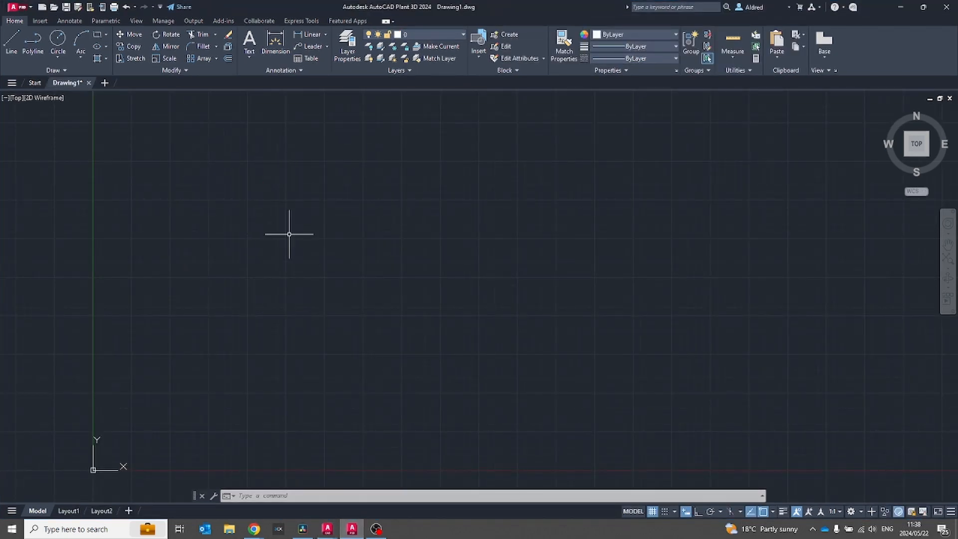
mouse_move(283, 237)
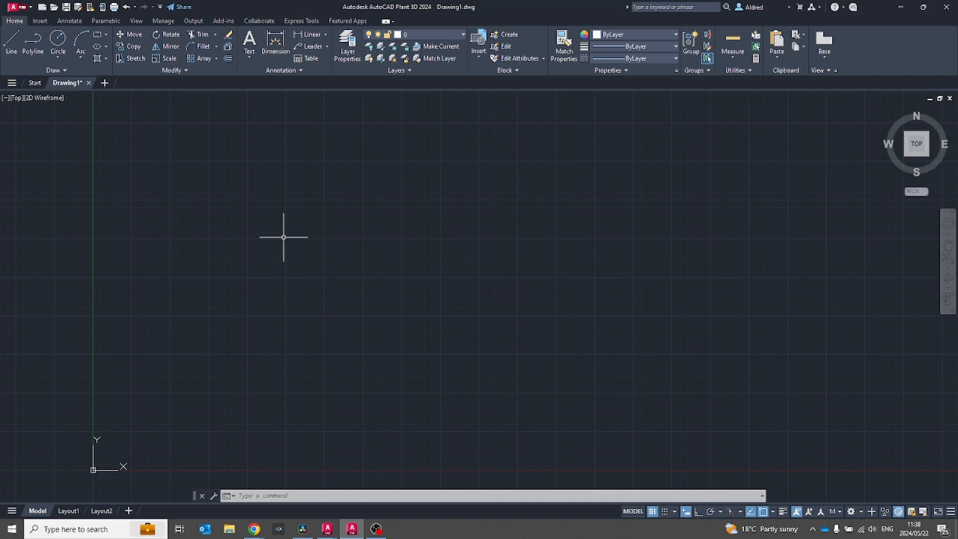
mouse_move(295, 227)
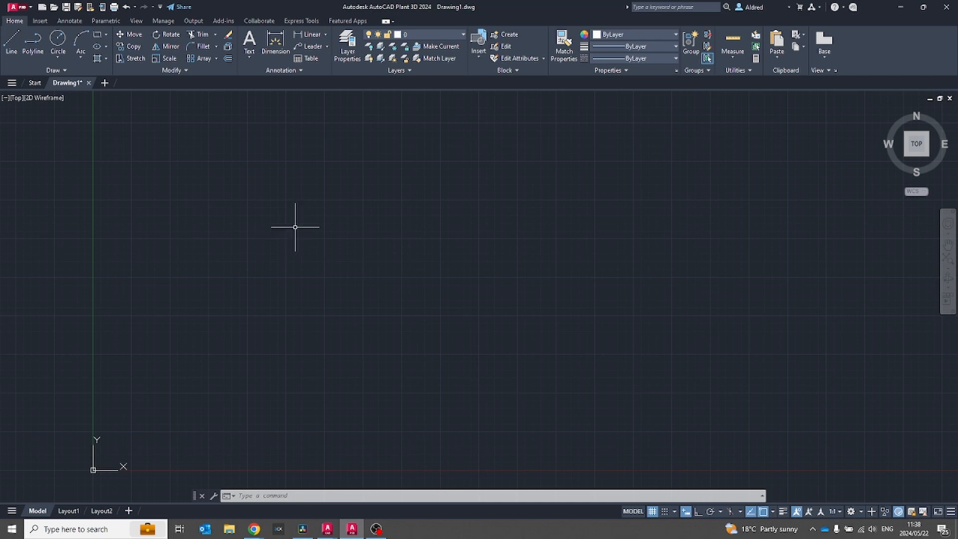
mouse_move(786, 371)
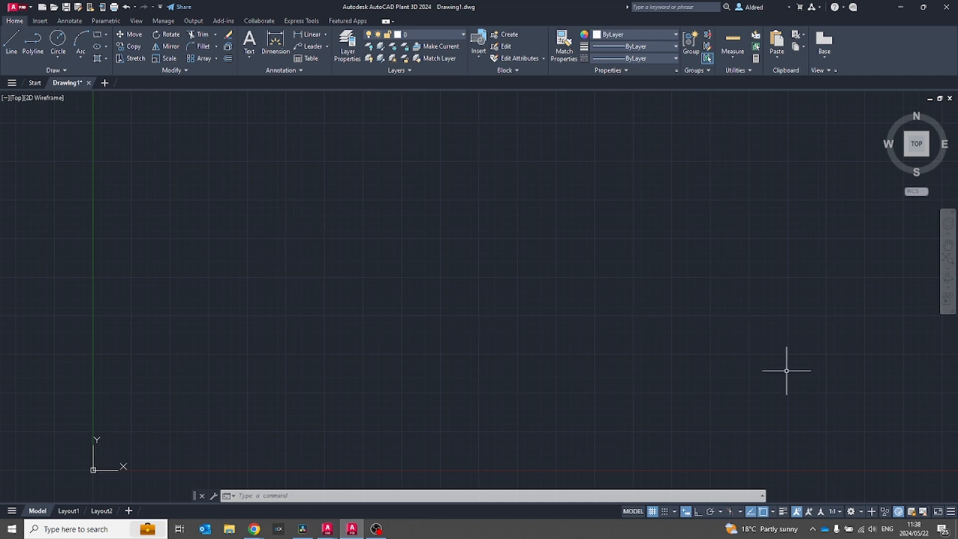
Run 3DCONFIG in Plant 3D 2024, review Graphics Performance with hardware acceleration off, and confirm OK.
text(3DCONFIG)
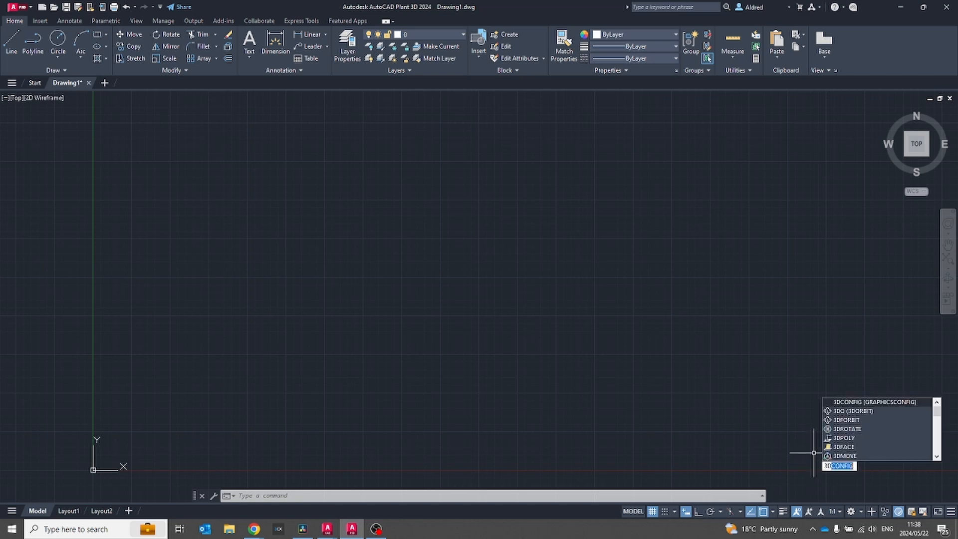
key(Enter)
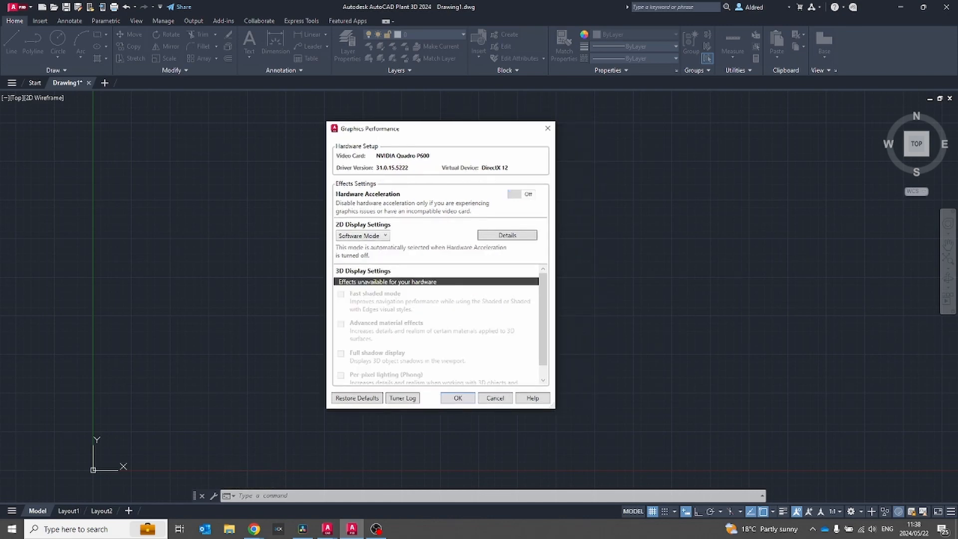
click(520, 194)
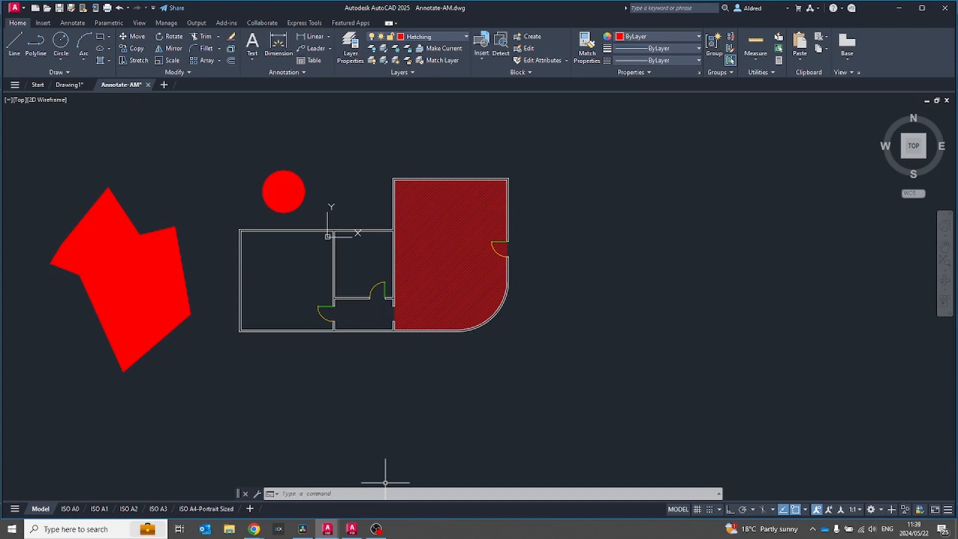
Run 3DCONFIG in AutoCAD 2025 and show the Diagnosis results with all checks passing.
text(3D)
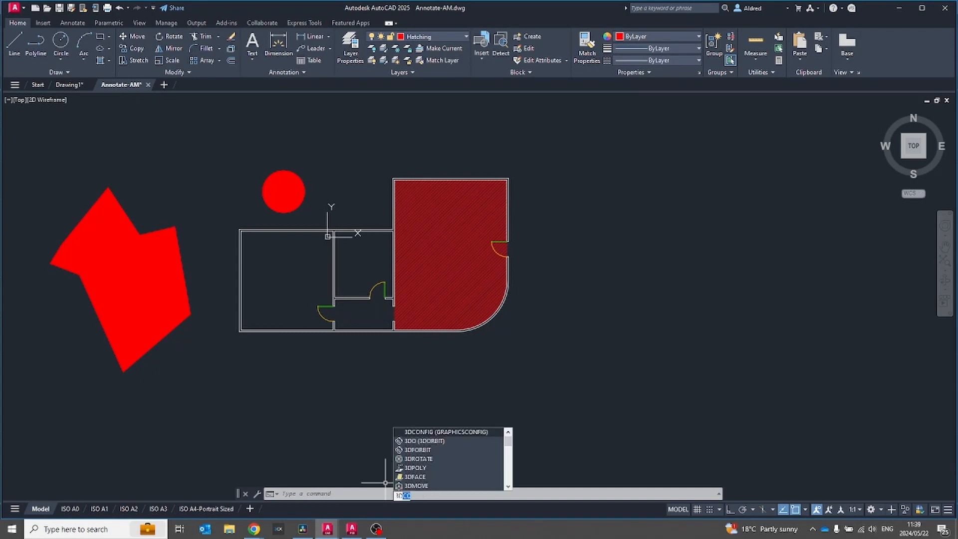
key(enter)
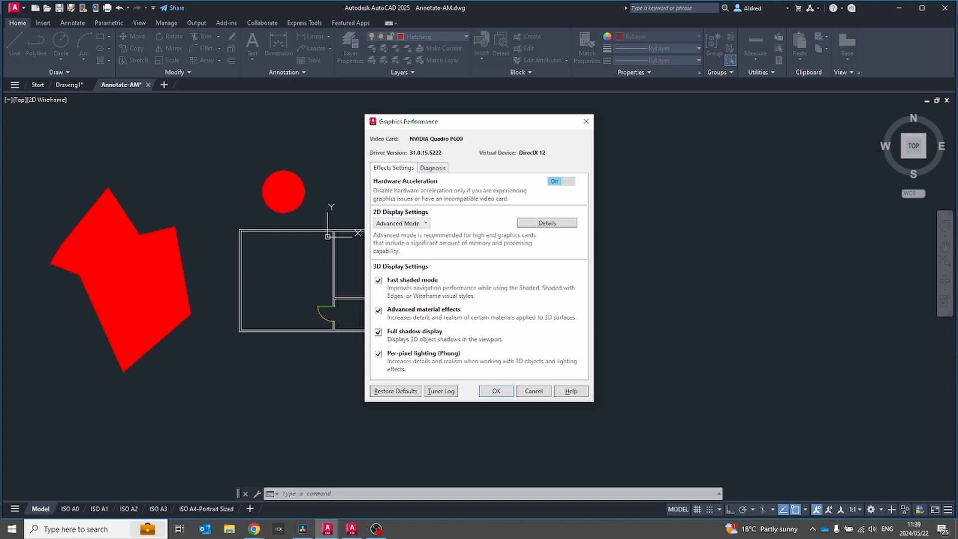
click(431, 168)
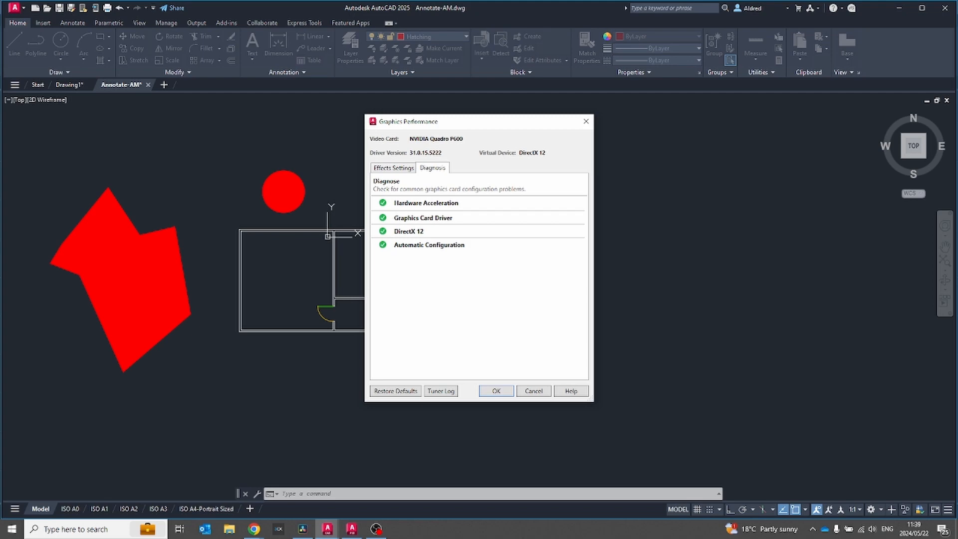
click(495, 390)
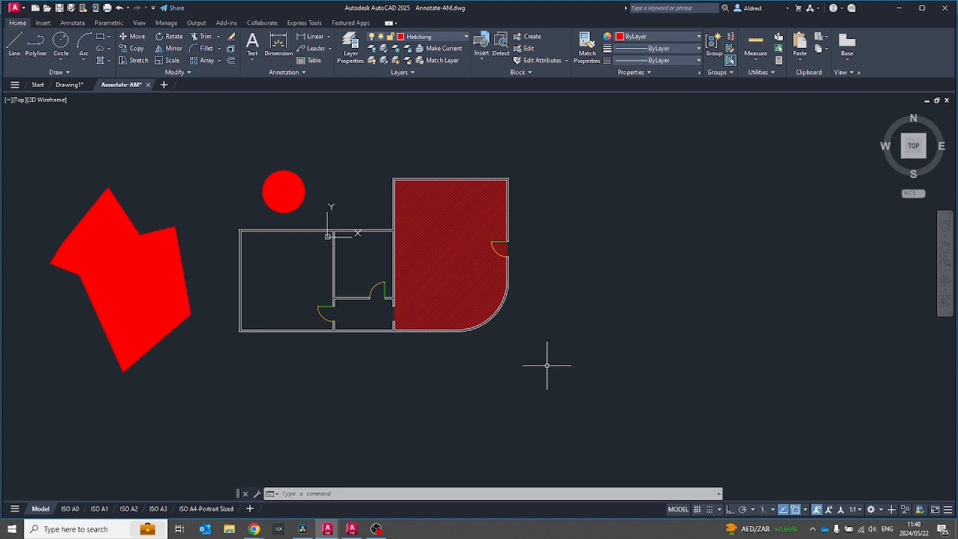
mouse_move(851, 448)
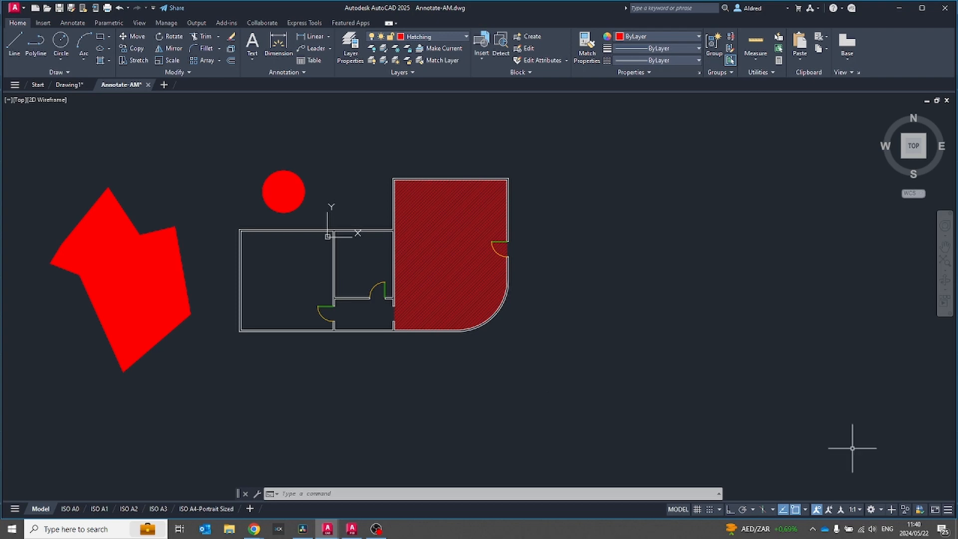